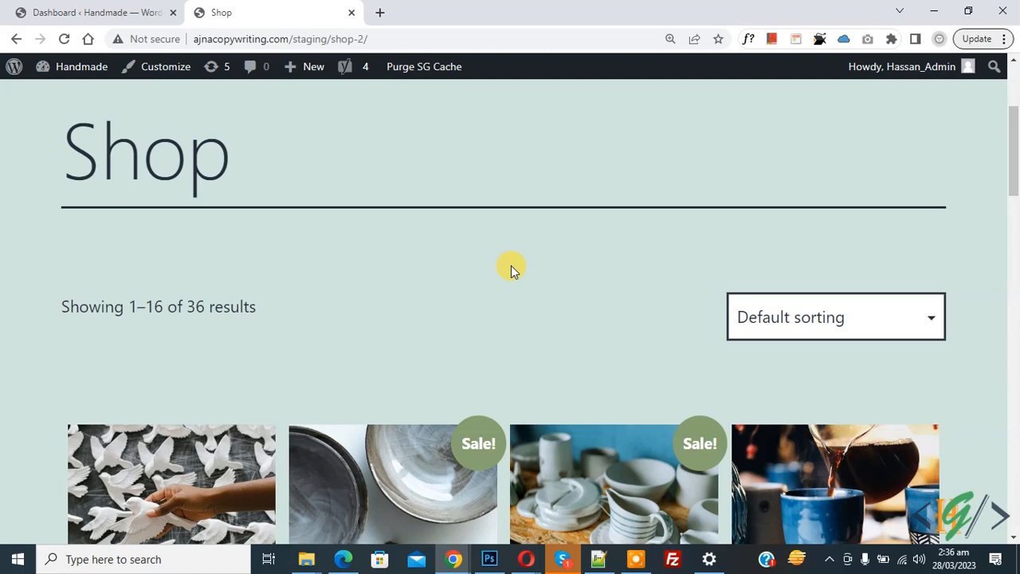
Switch from the Shop page to the staging site's admin dashboard tab.
{"action": "left_click", "coordinate": [94, 12]}
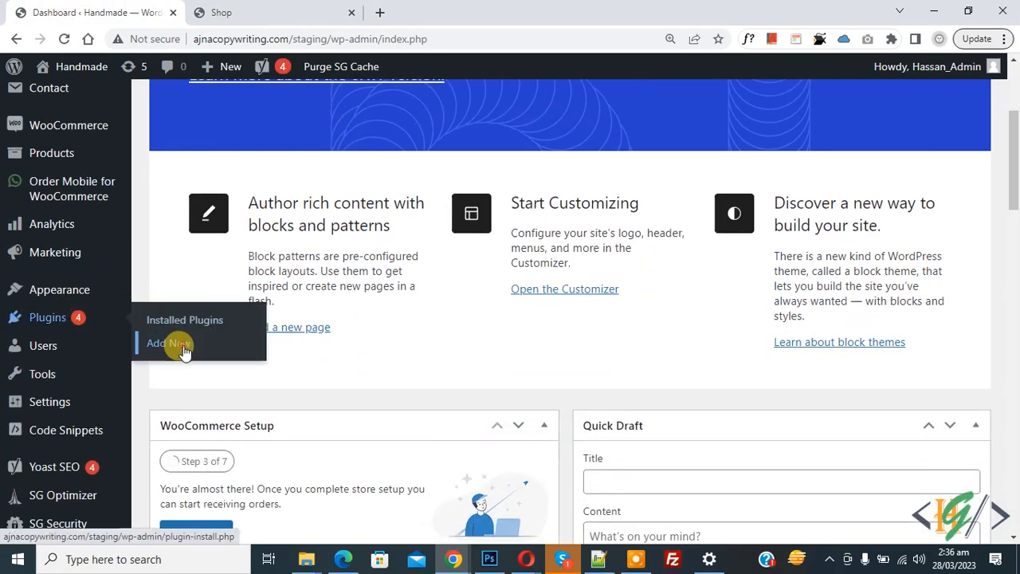
Search Add New Plugins for 'wpcode' and confirm WPCode is already active.
{"action": "left_click", "coordinate": [166, 343]}
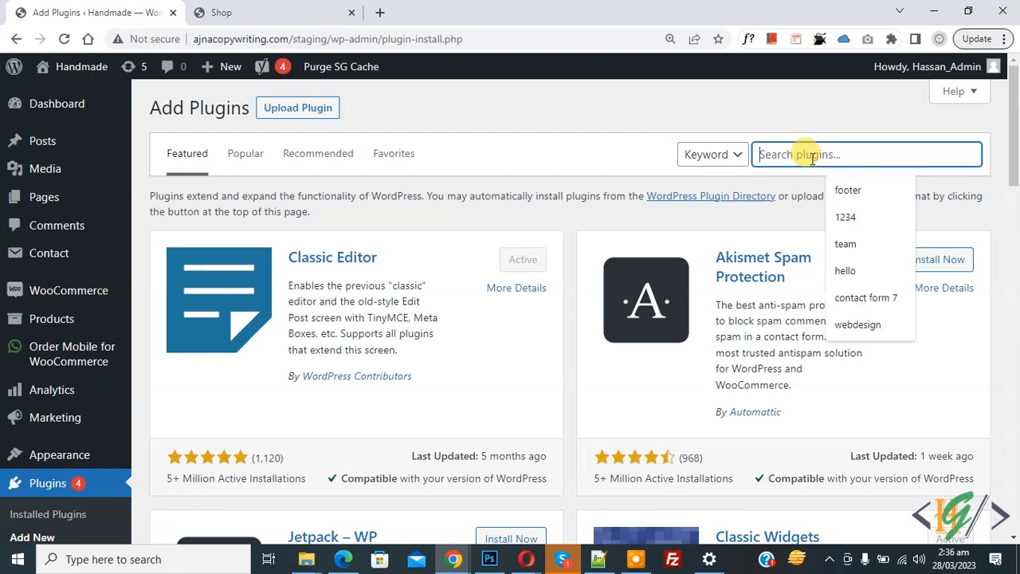
{"action": "type", "text": "wpcode"}
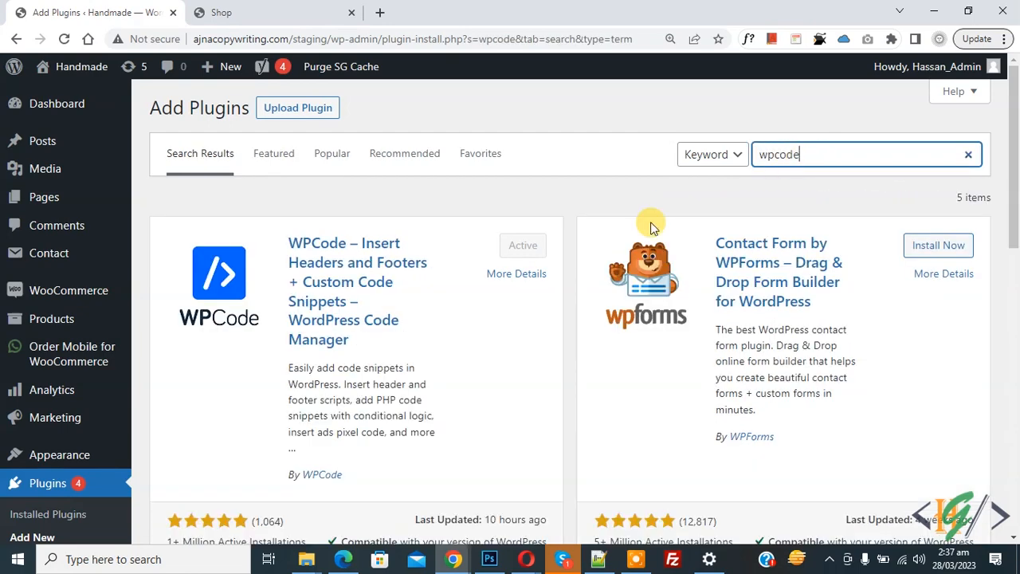
{"action": "mouse_move", "coordinate": [342, 282]}
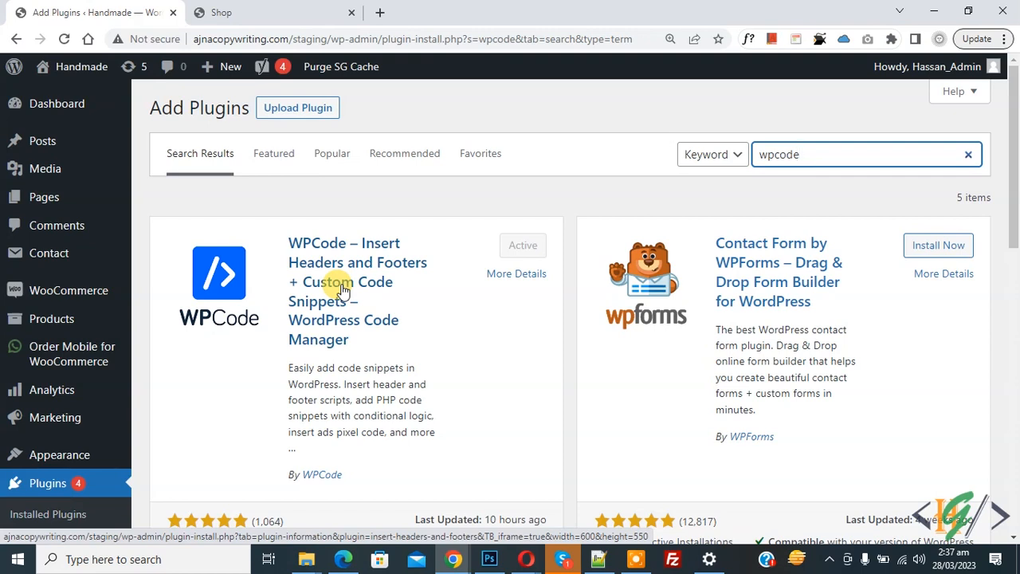
{"action": "scroll", "scroll_direction": "down", "scroll_amount": 3}
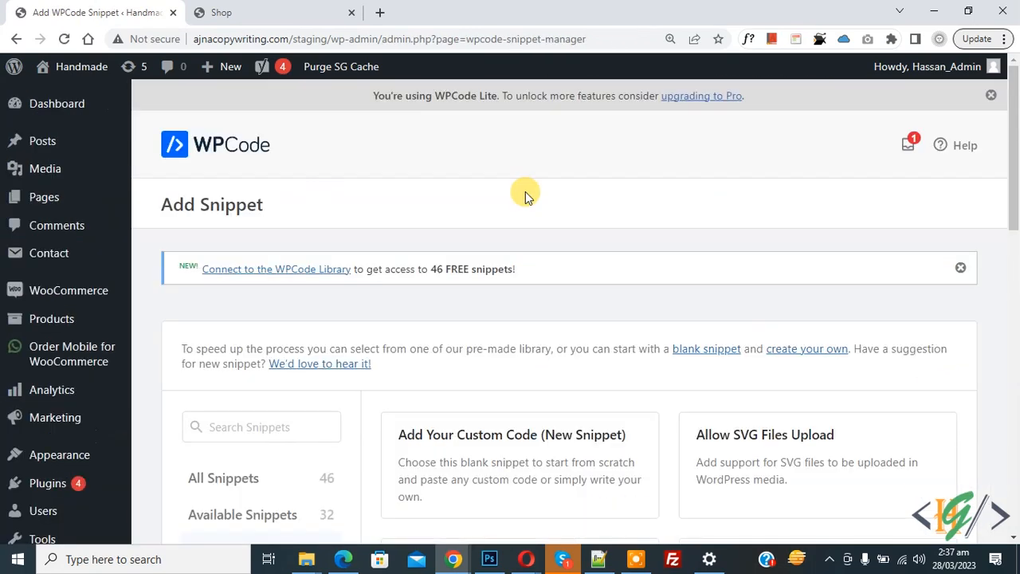
Use the 'Add Your Custom Code (New Snippet)' card to begin an empty snippet.
{"action": "scroll", "scroll_direction": "down", "scroll_amount": 3}
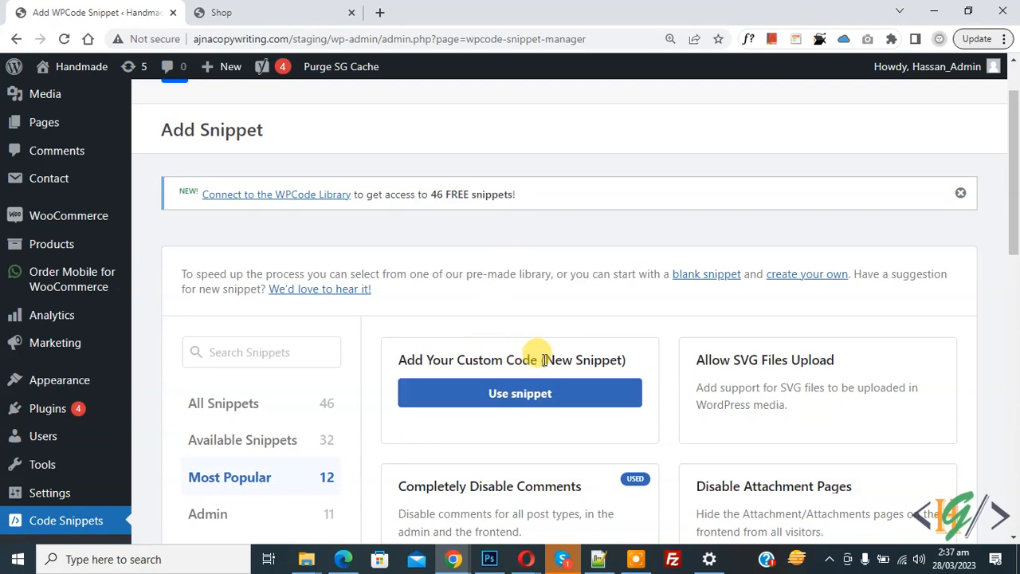
{"action": "left_click", "coordinate": [520, 393]}
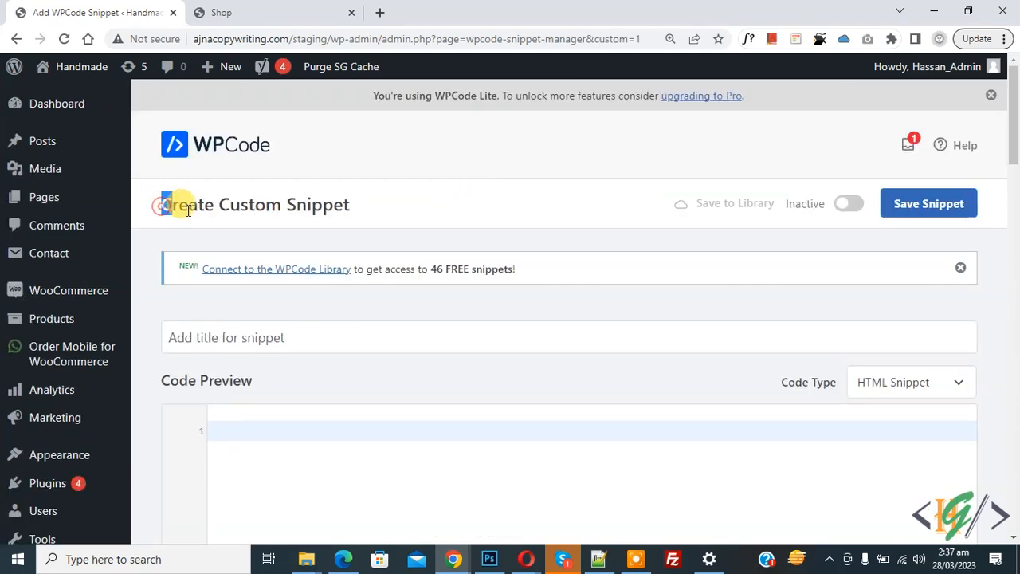
{"action": "scroll", "scroll_direction": "down", "scroll_amount": 3}
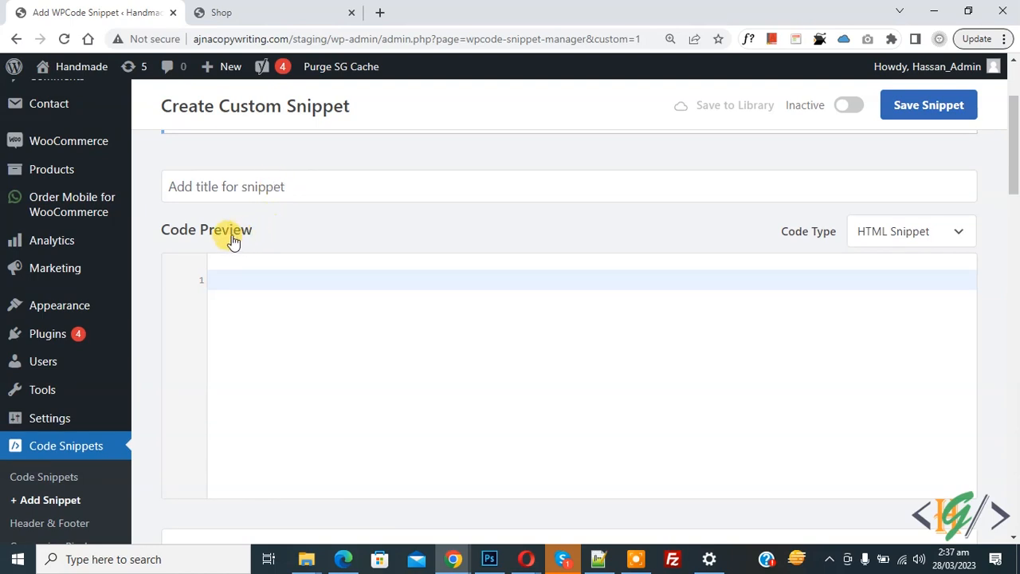
Make it a PHP Snippet containing remove_action for woocommerce_catalog_ordering, priority 30.
{"action": "left_click", "coordinate": [911, 232]}
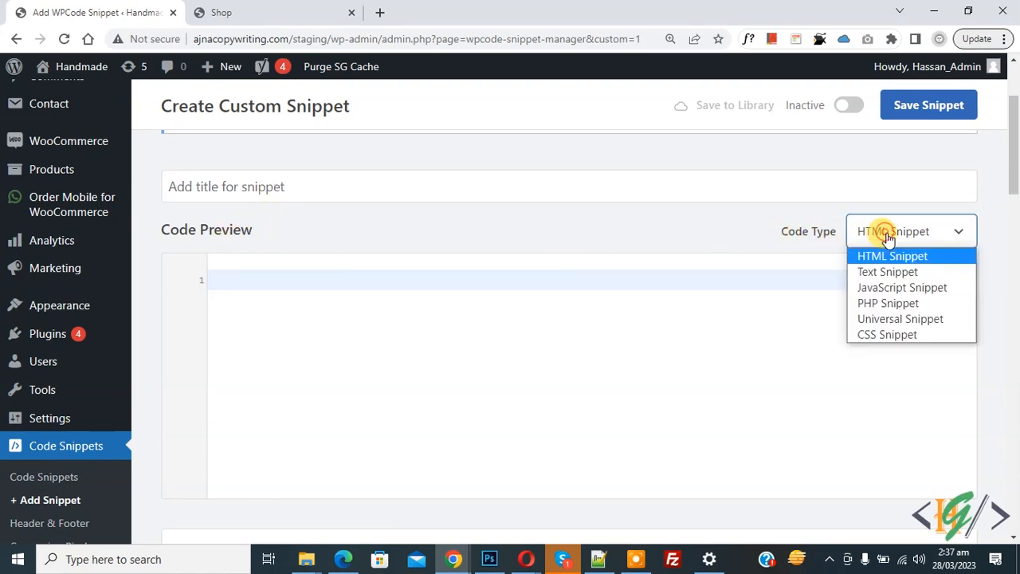
{"action": "left_click", "coordinate": [888, 303]}
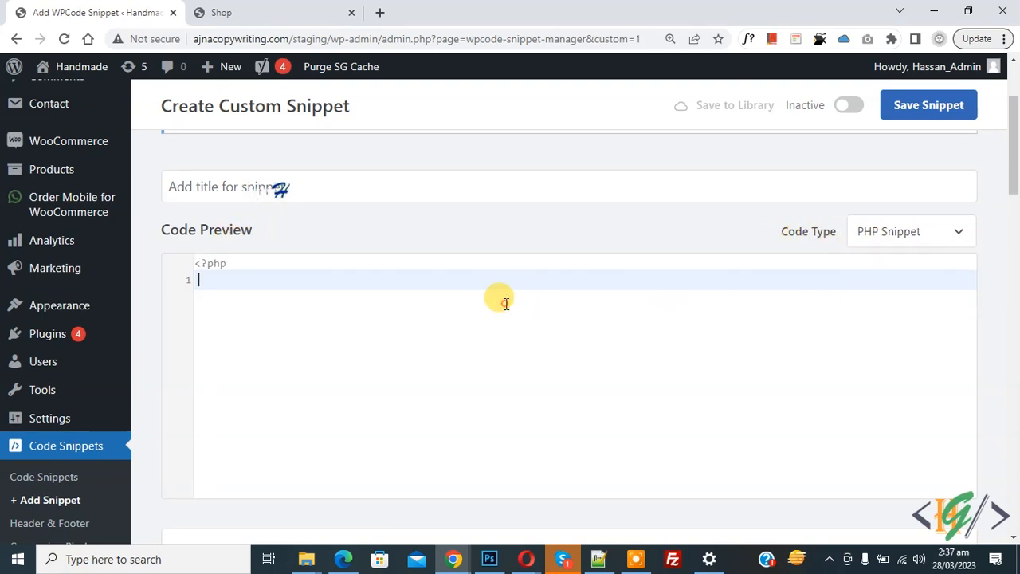
{"action": "type", "text": "remove_action( 'woocommerce_before_shop_loop', 'woocommerce_catalog_ordering', 30 );"}
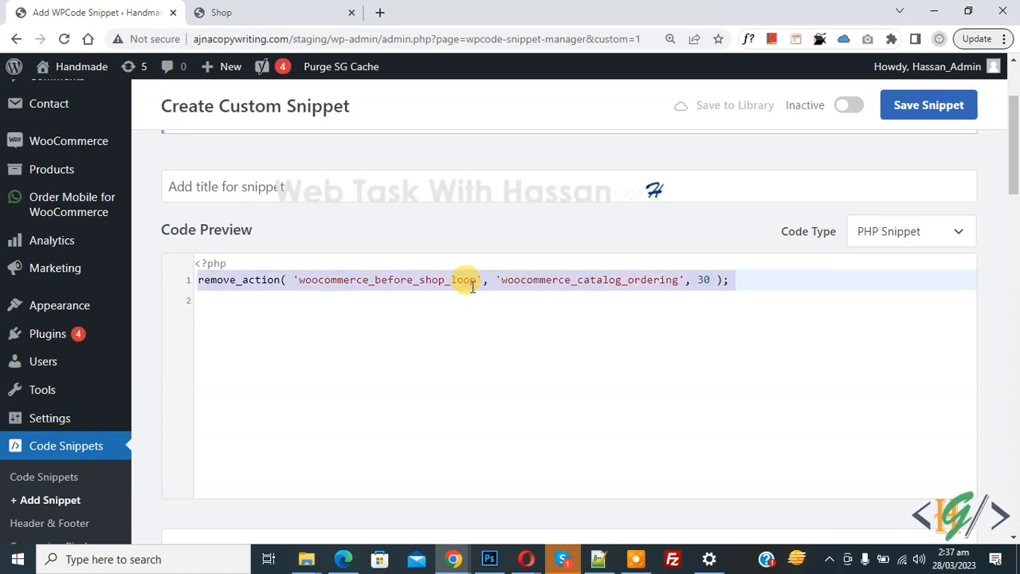
{"action": "scroll", "scroll_direction": "down", "scroll_amount": 3}
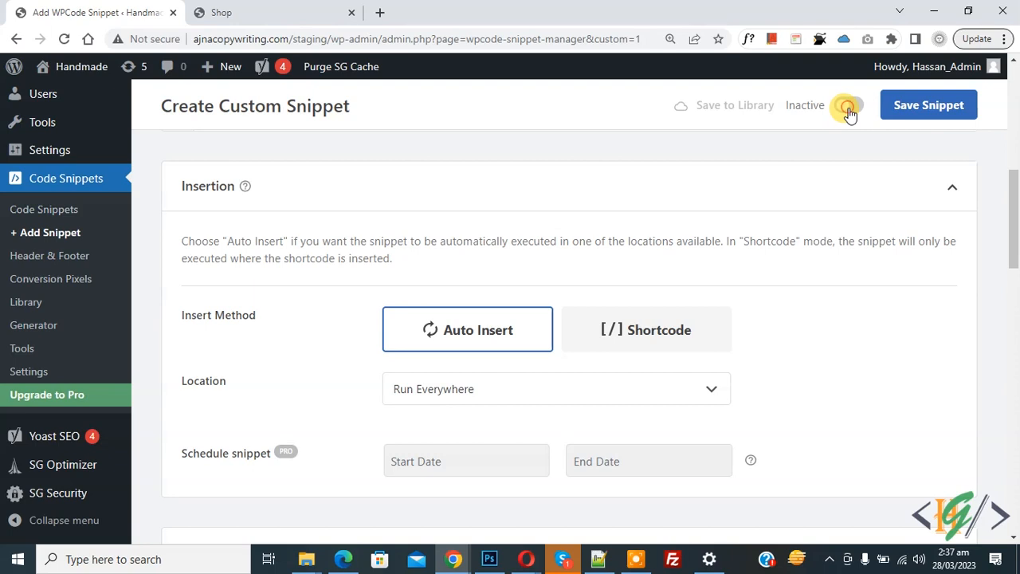
Switch the snippet to Active and save it.
{"action": "left_click", "coordinate": [848, 105]}
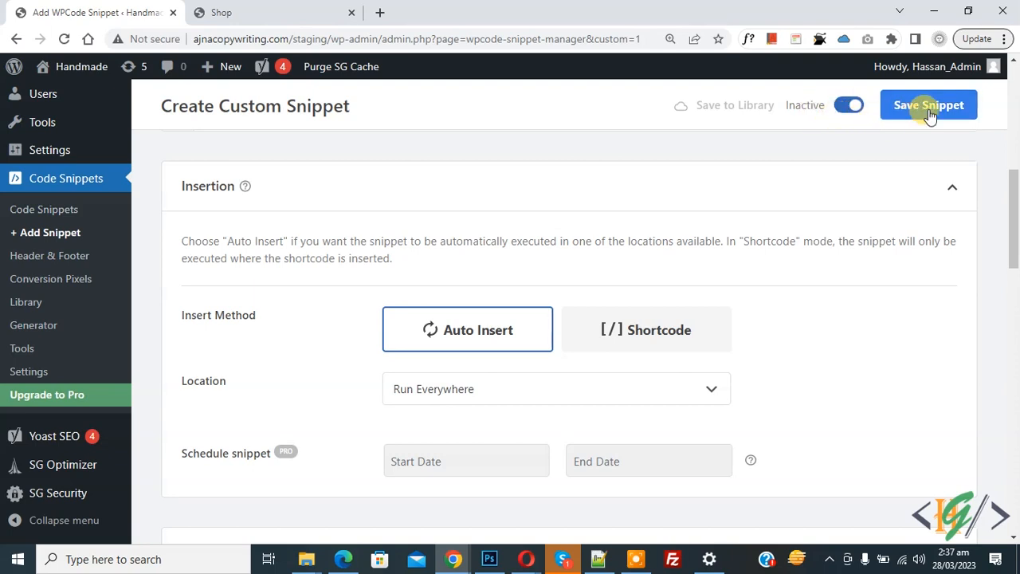
{"action": "left_click", "coordinate": [928, 105]}
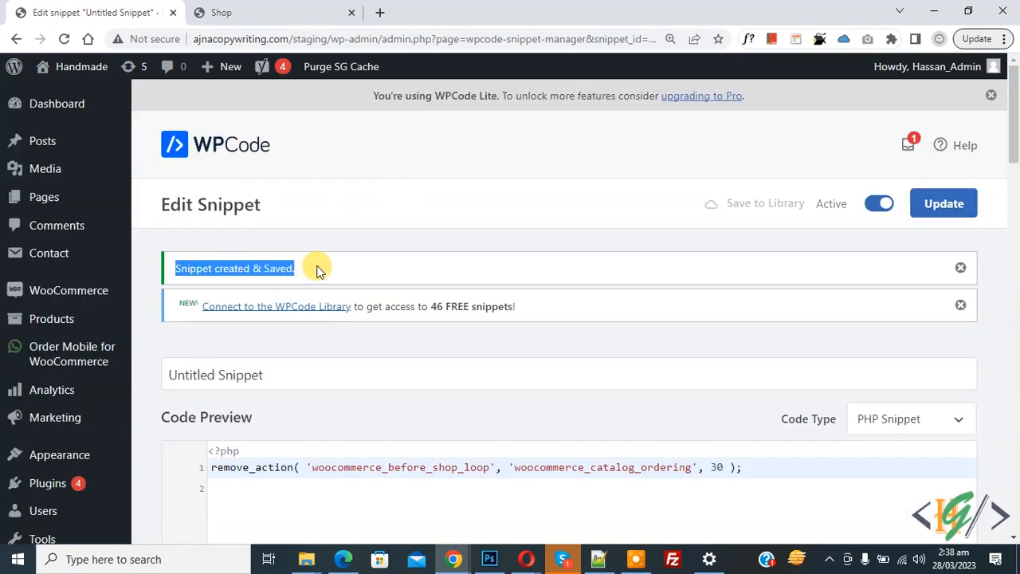
Return to the Shop tab to check for the sorting dropdown.
{"action": "left_click", "coordinate": [275, 12]}
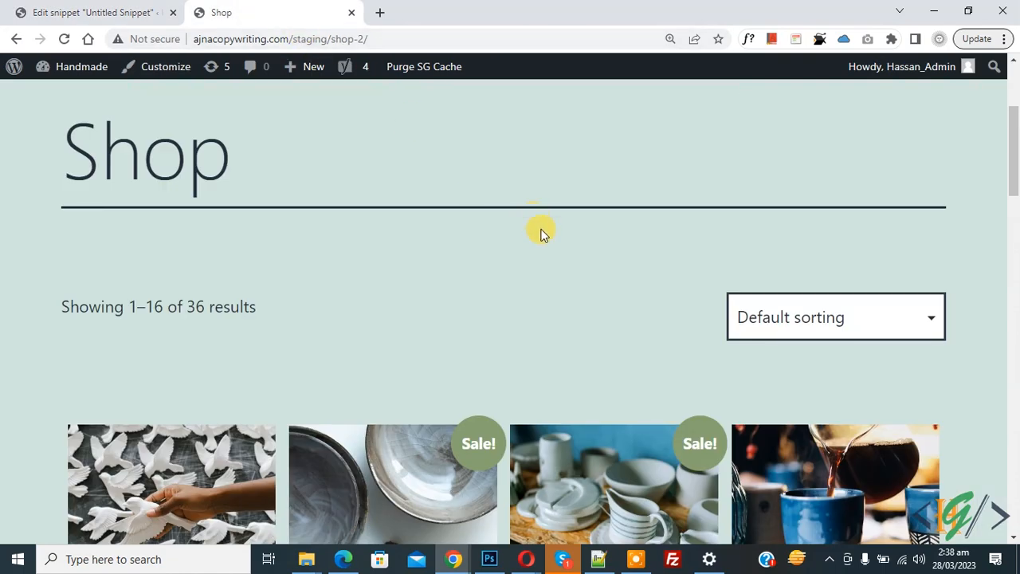
{"action": "mouse_move", "coordinate": [80, 66]}
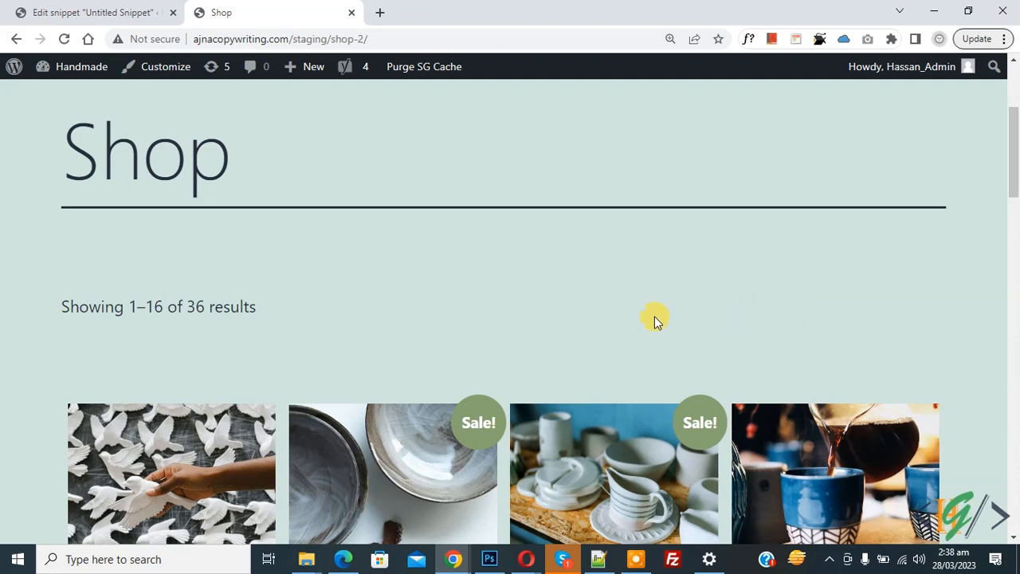
{"action": "mouse_move", "coordinate": [620, 316]}
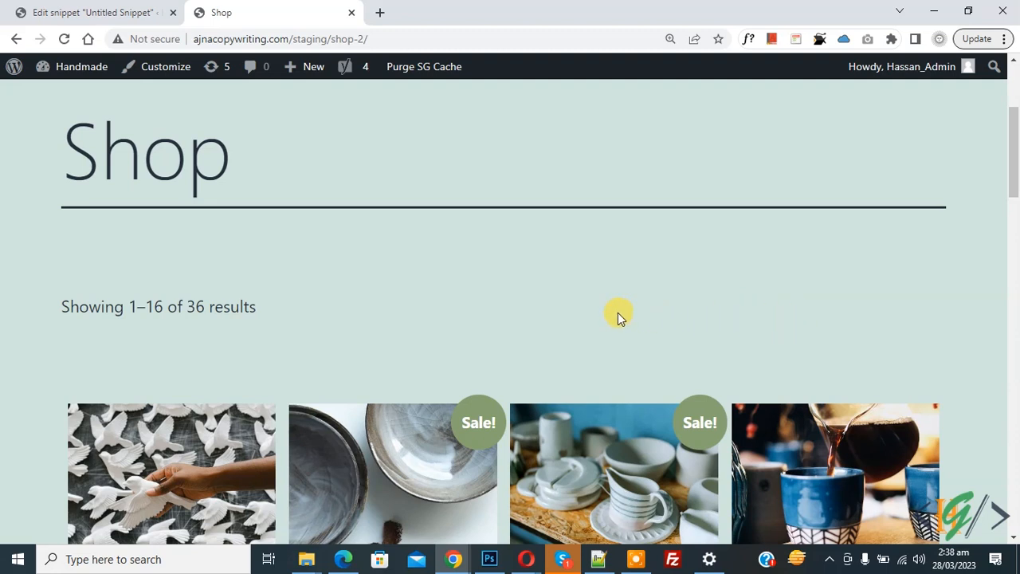